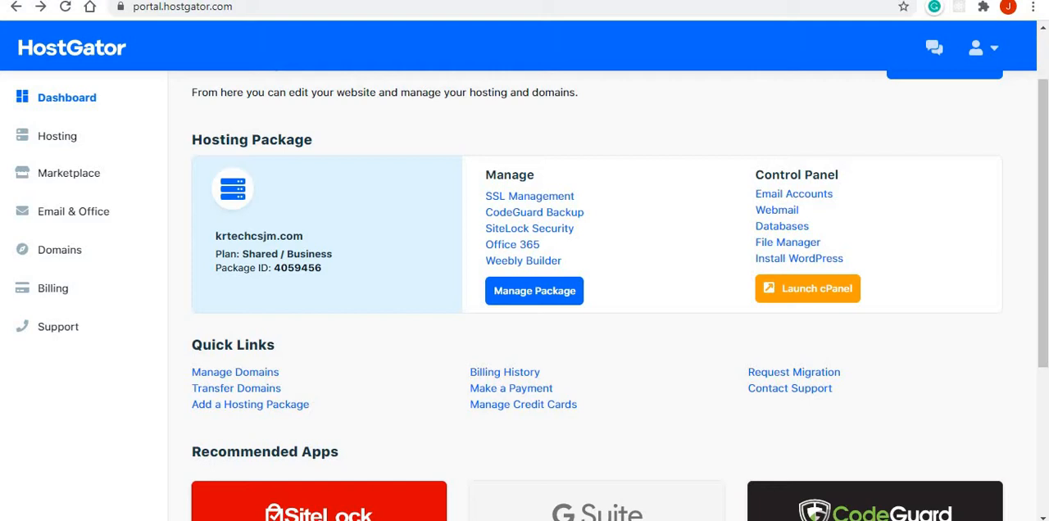
{"action": "mouse_move", "coordinate": [529, 196]}
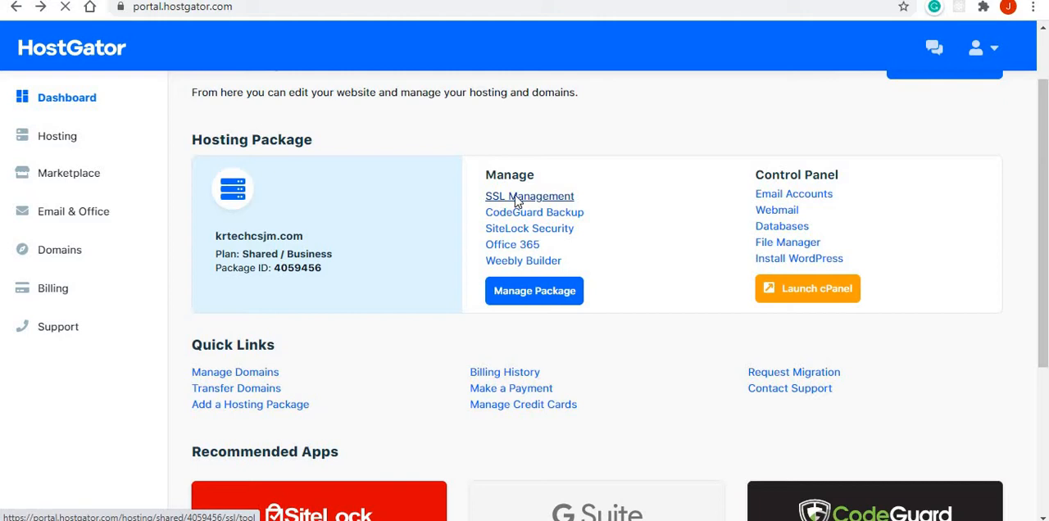
Go to SSL Management to see krtechcsjm.com's pending Let's Encrypt certificate.
{"action": "left_click", "coordinate": [529, 196]}
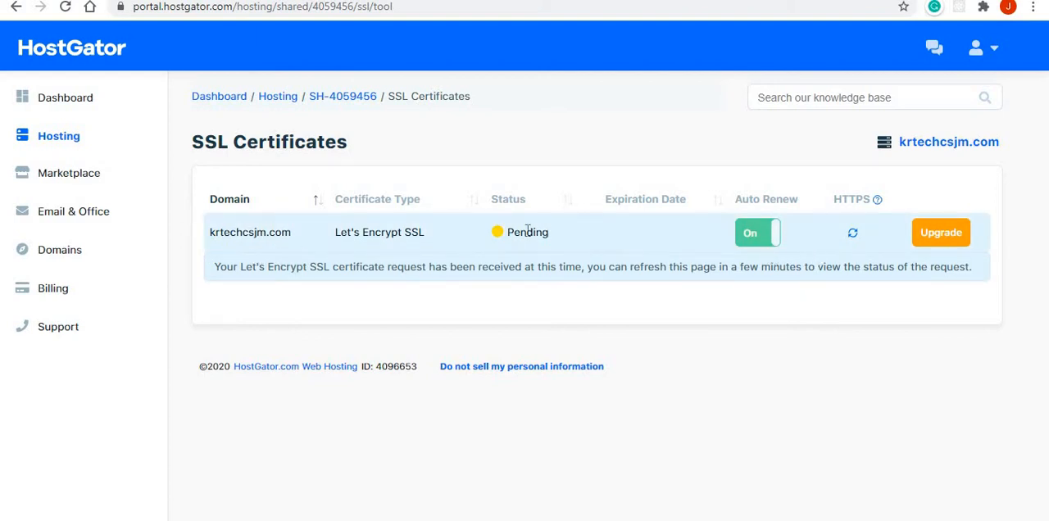
{"action": "mouse_move", "coordinate": [258, 272]}
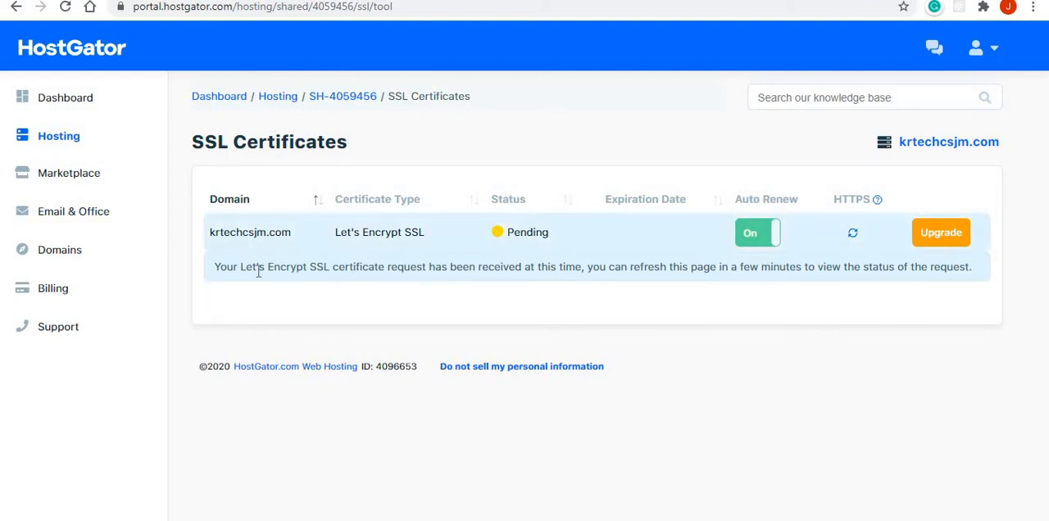
{"action": "mouse_move", "coordinate": [219, 251]}
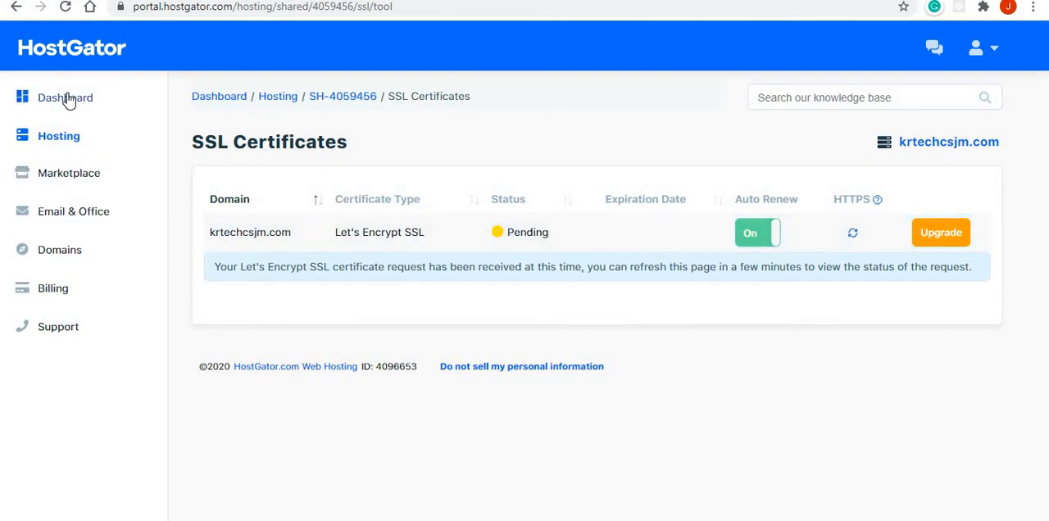
Return to the portal dashboard and launch cPanel for the hosting account.
{"action": "left_click", "coordinate": [64, 97]}
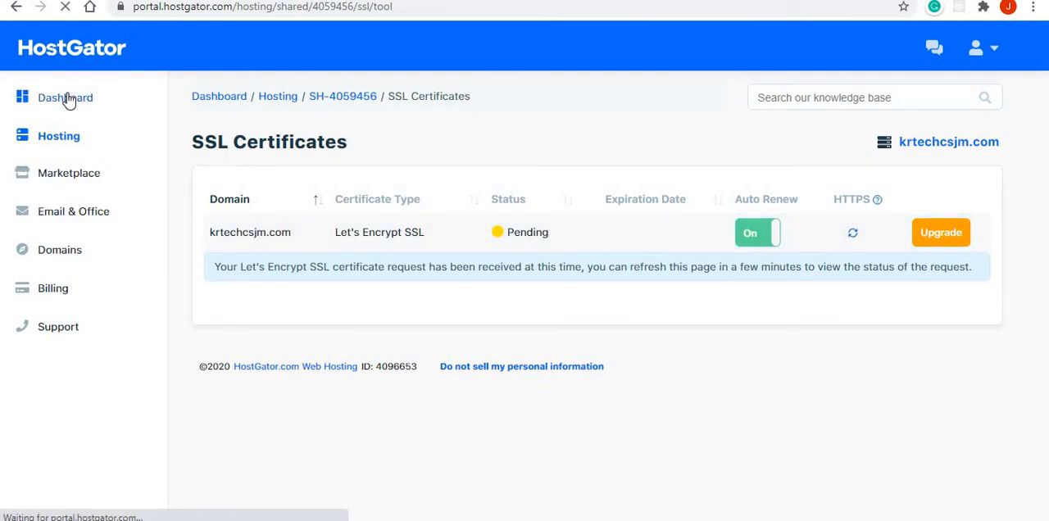
{"action": "left_click", "coordinate": [65, 96]}
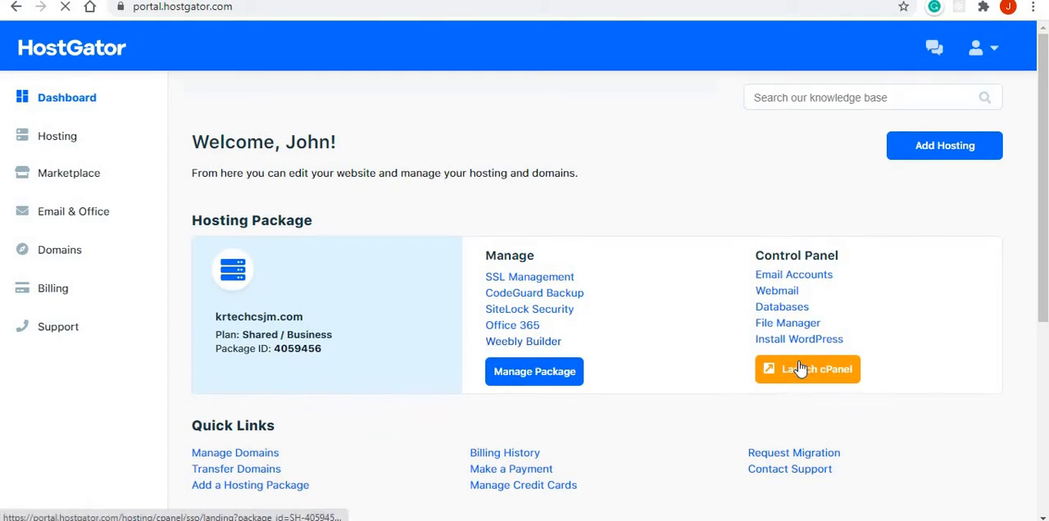
{"action": "mouse_move", "coordinate": [807, 368]}
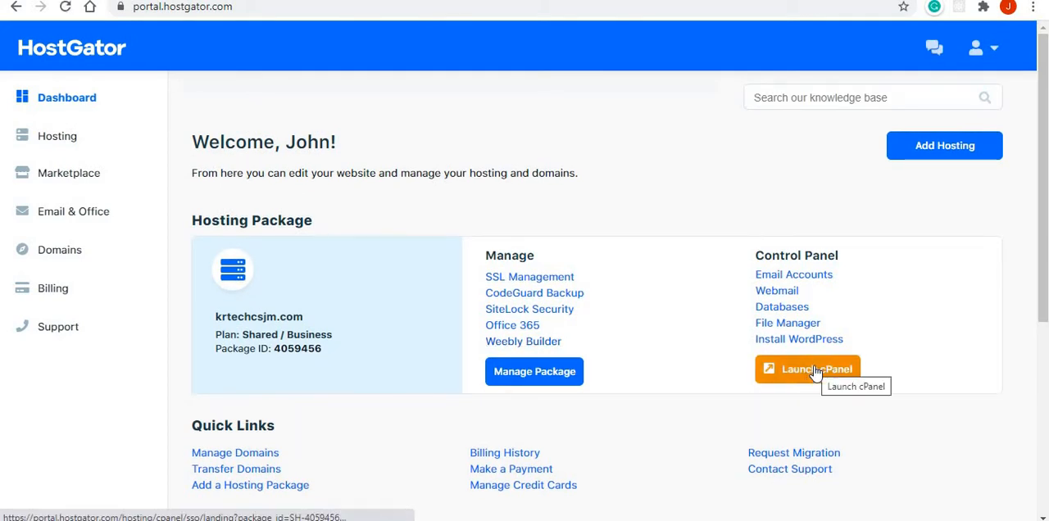
{"action": "left_click", "coordinate": [807, 369]}
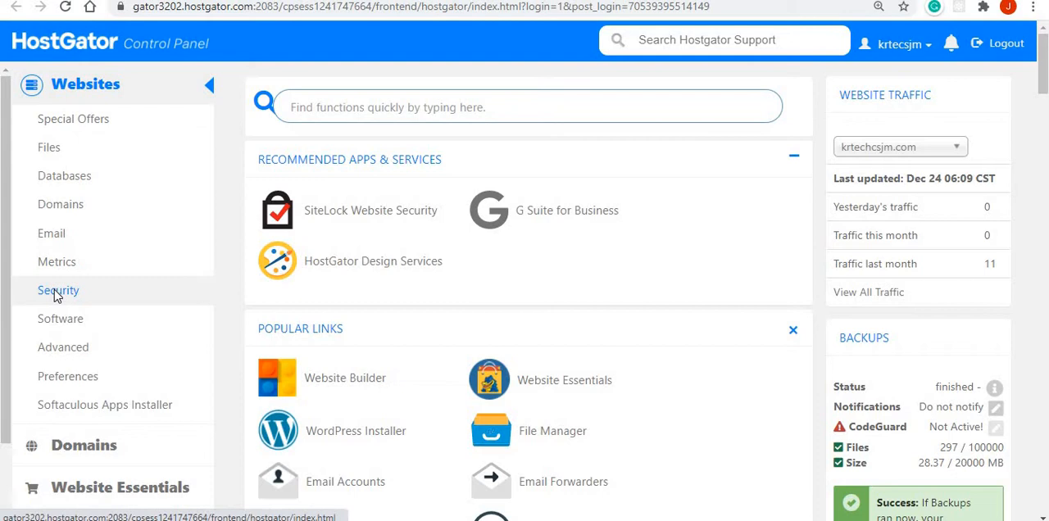
View the server's SSL certificates via Security > SSL/TLS > Certificates (CRT).
{"action": "left_click", "coordinate": [58, 290]}
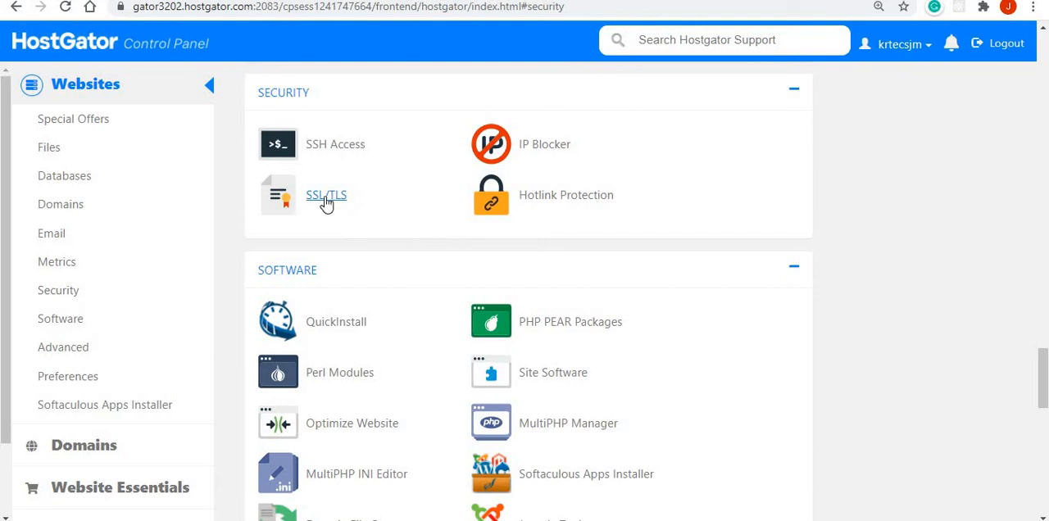
{"action": "left_click", "coordinate": [326, 195]}
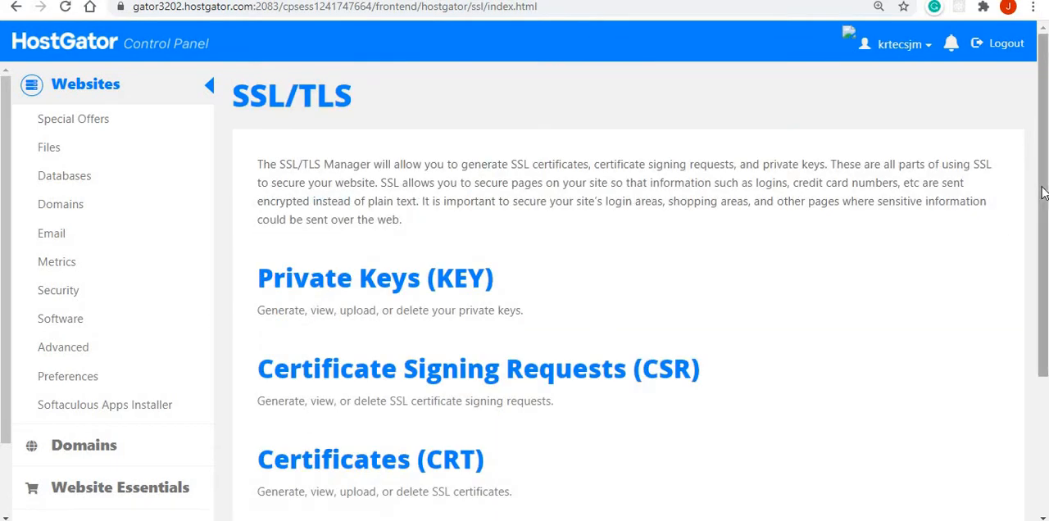
{"action": "scroll", "scroll_direction": "down", "scroll_amount": 3}
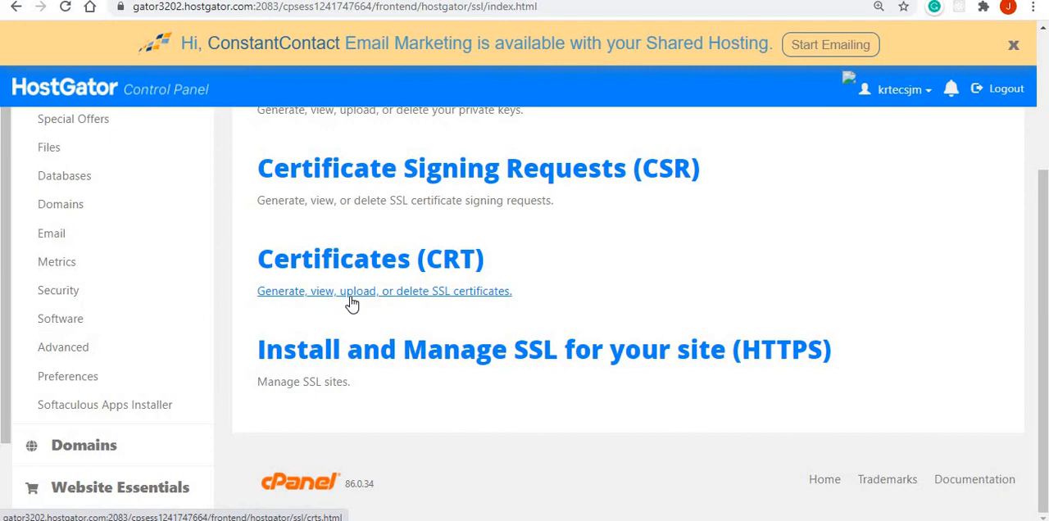
{"action": "left_click", "coordinate": [383, 291]}
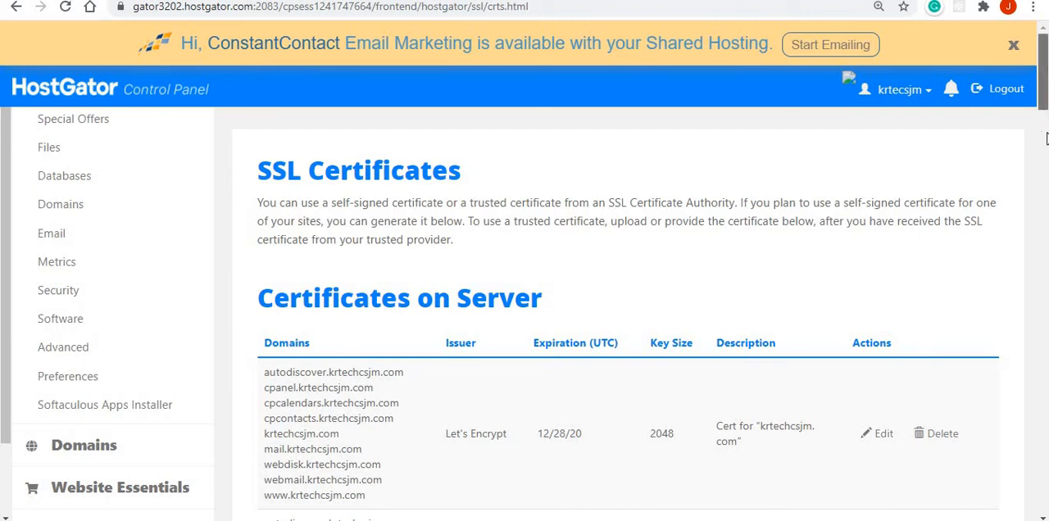
{"action": "scroll", "scroll_direction": "down", "scroll_amount": 3}
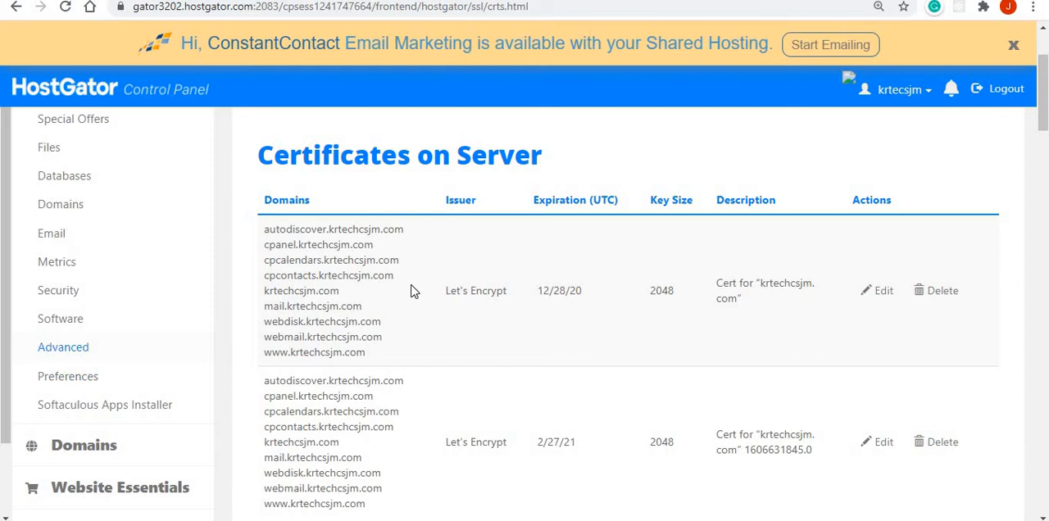
{"action": "mouse_move", "coordinate": [207, 298]}
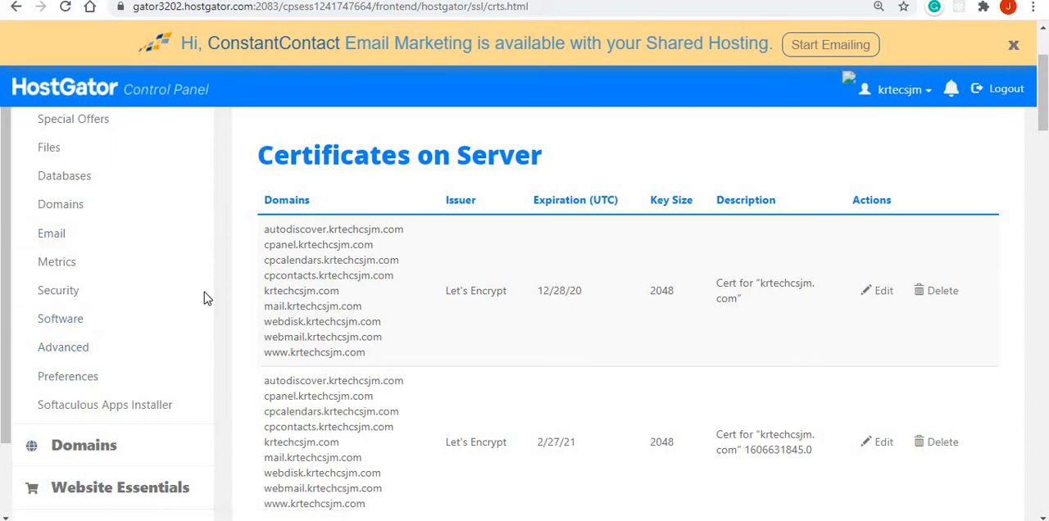
{"action": "mouse_move", "coordinate": [60, 204]}
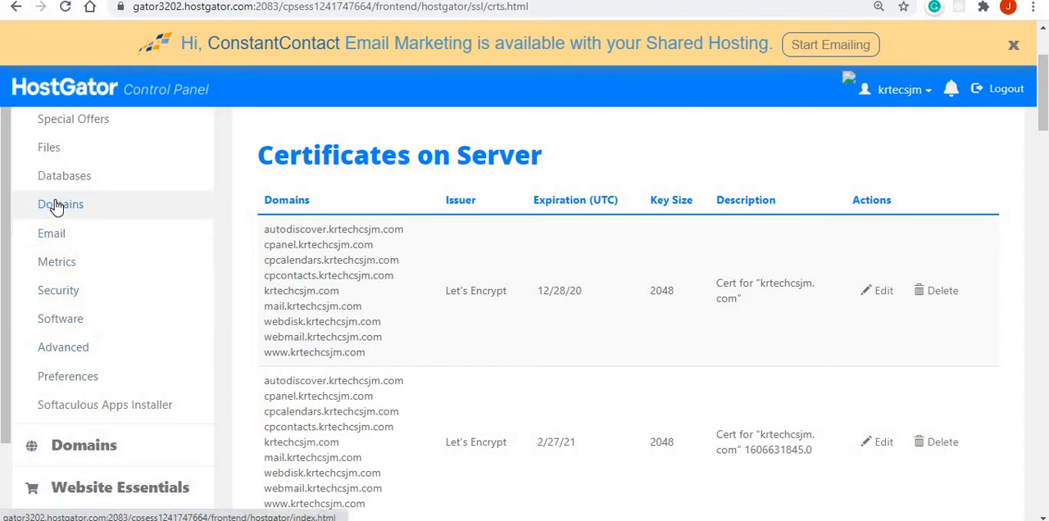
Go to the Domains tools and start the Redirects tool.
{"action": "left_click", "coordinate": [60, 204]}
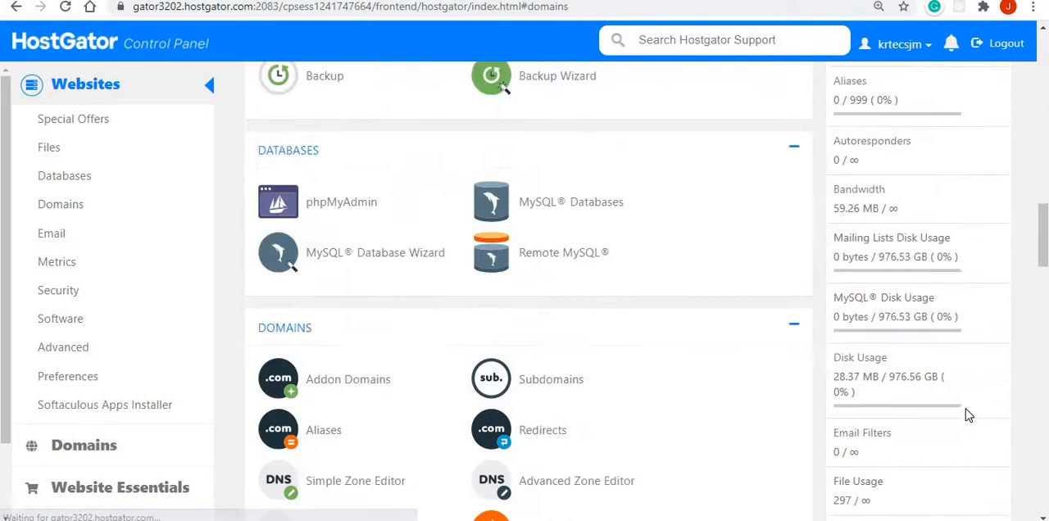
{"action": "scroll", "scroll_direction": "down", "scroll_amount": 3}
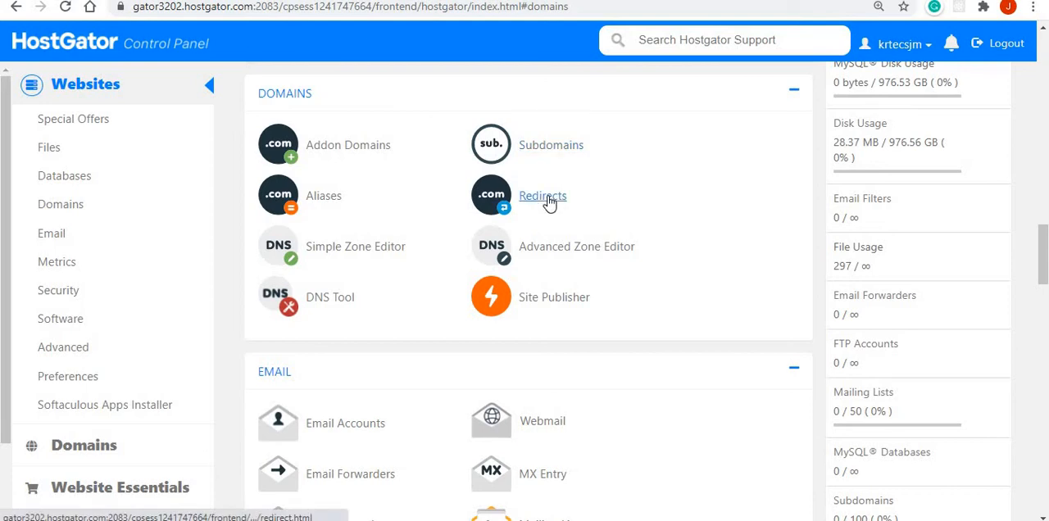
{"action": "left_click", "coordinate": [543, 196]}
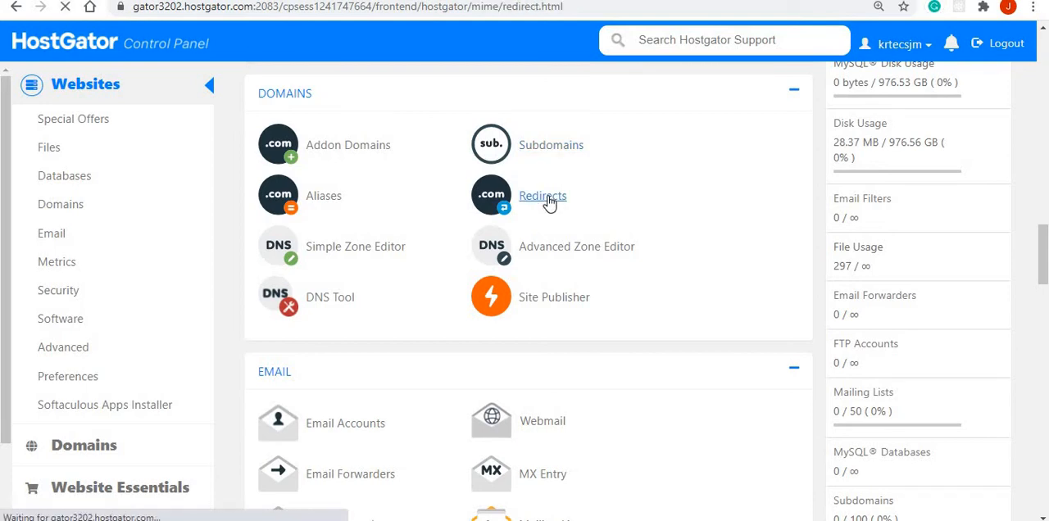
{"action": "left_click", "coordinate": [542, 196]}
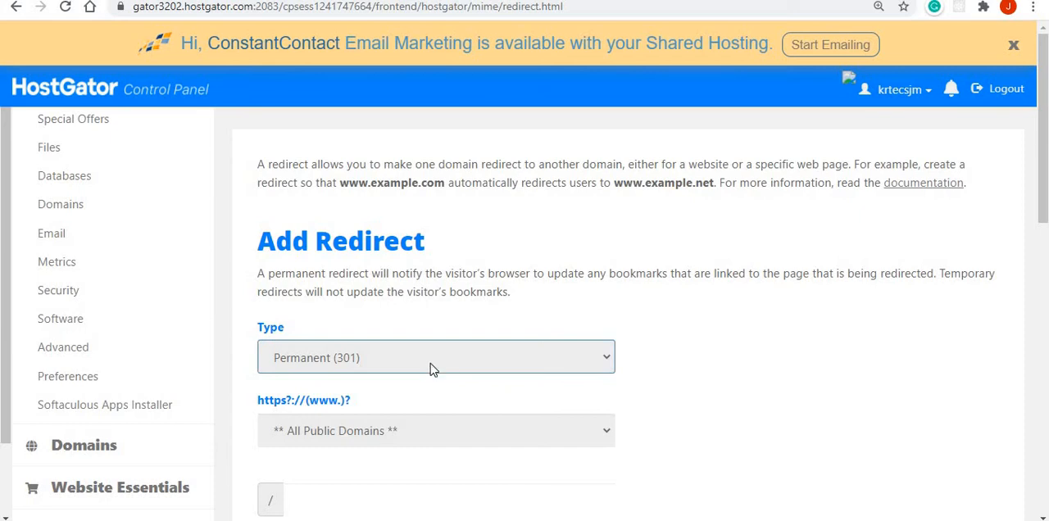
{"action": "mouse_move", "coordinate": [322, 374]}
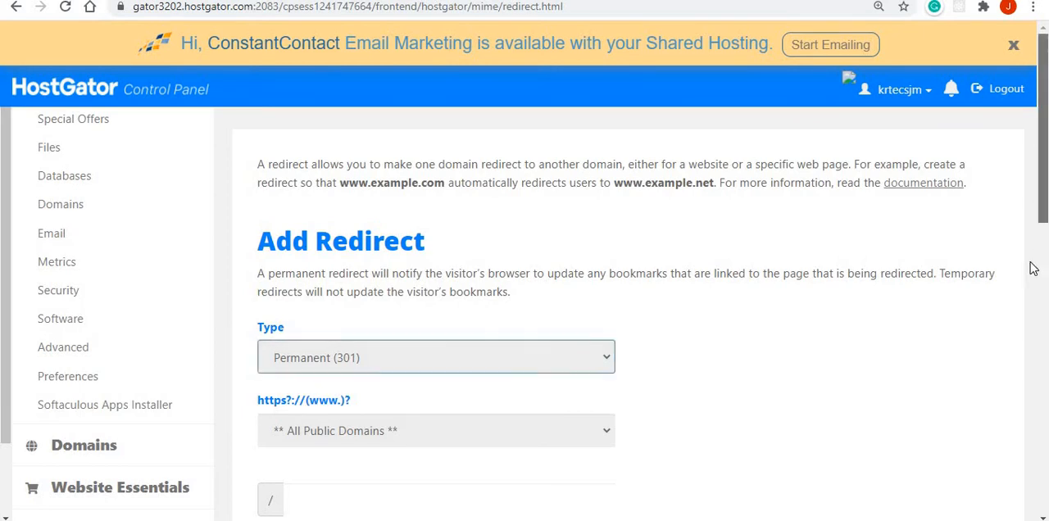
{"action": "scroll", "scroll_direction": "down", "scroll_amount": 3}
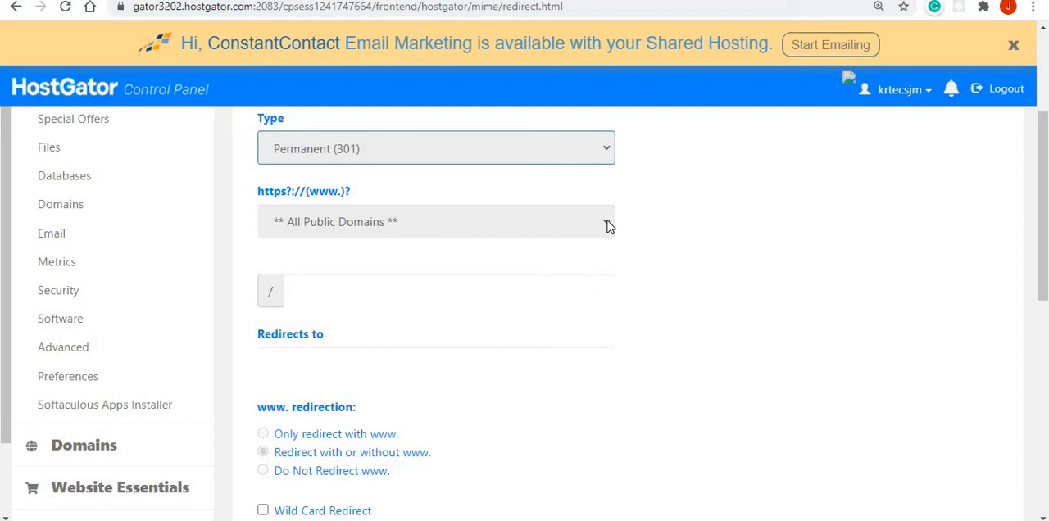
{"action": "left_click", "coordinate": [435, 221]}
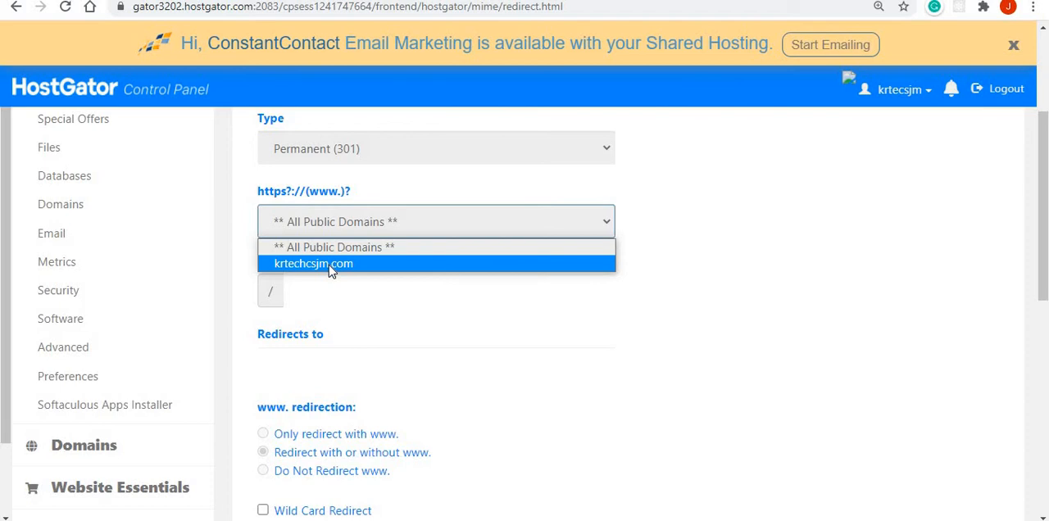
{"action": "left_click", "coordinate": [313, 263]}
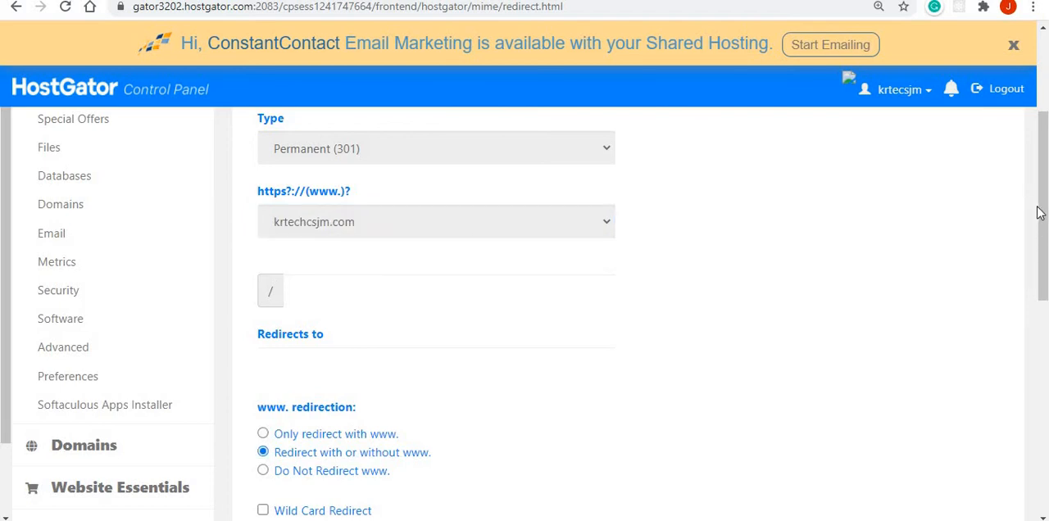
{"action": "scroll", "scroll_direction": "down", "scroll_amount": 3}
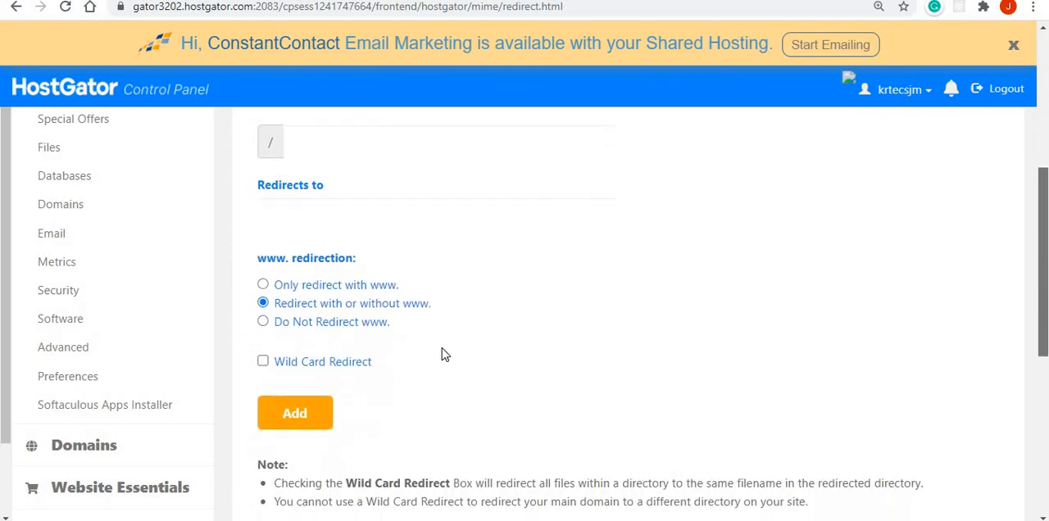
{"action": "mouse_move", "coordinate": [375, 315]}
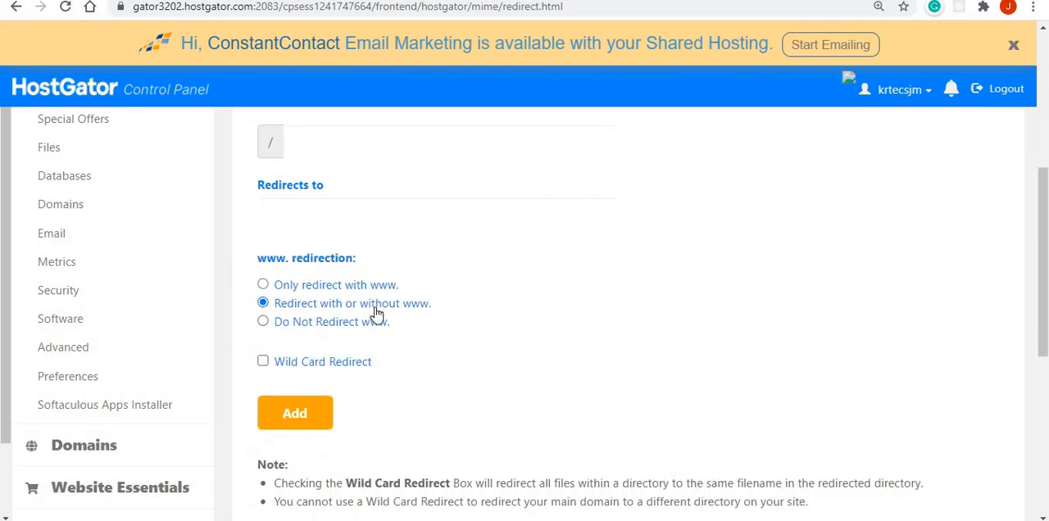
{"action": "mouse_move", "coordinate": [425, 317]}
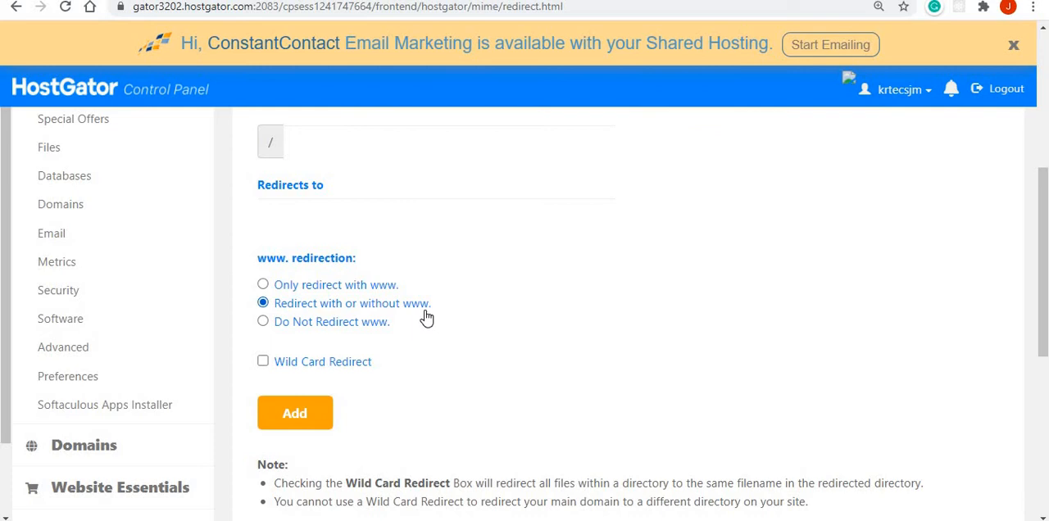
{"action": "mouse_move", "coordinate": [297, 386]}
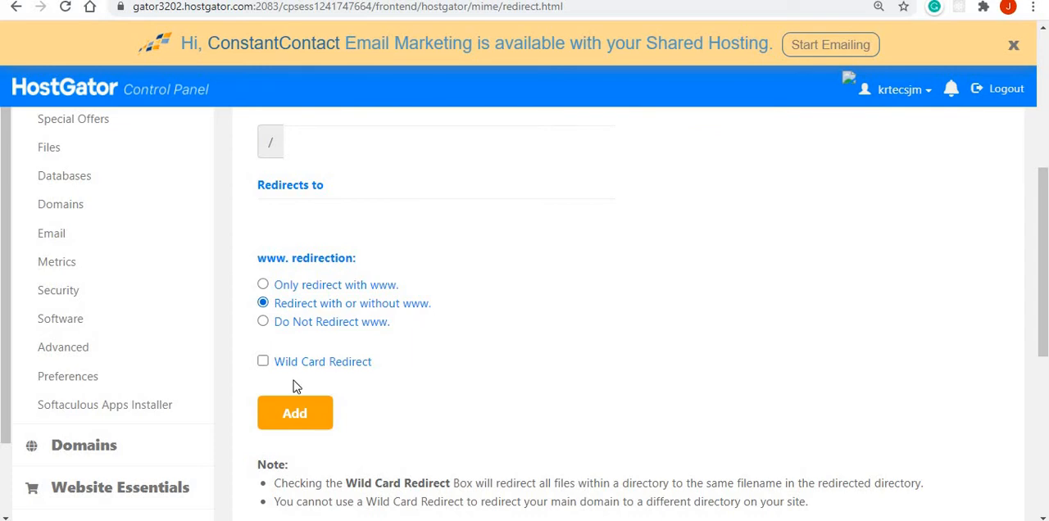
{"action": "mouse_move", "coordinate": [1037, 248]}
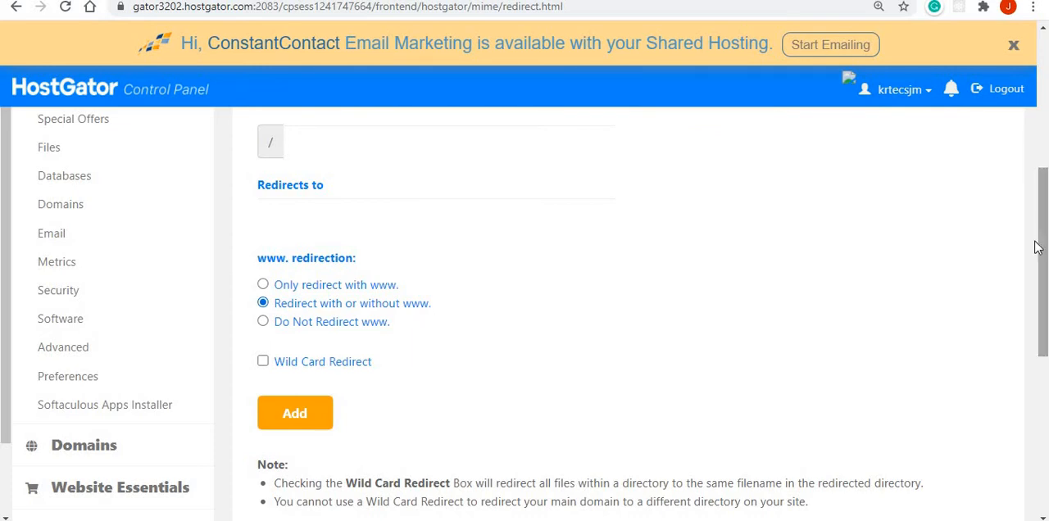
{"action": "scroll", "scroll_direction": "down", "scroll_amount": 3}
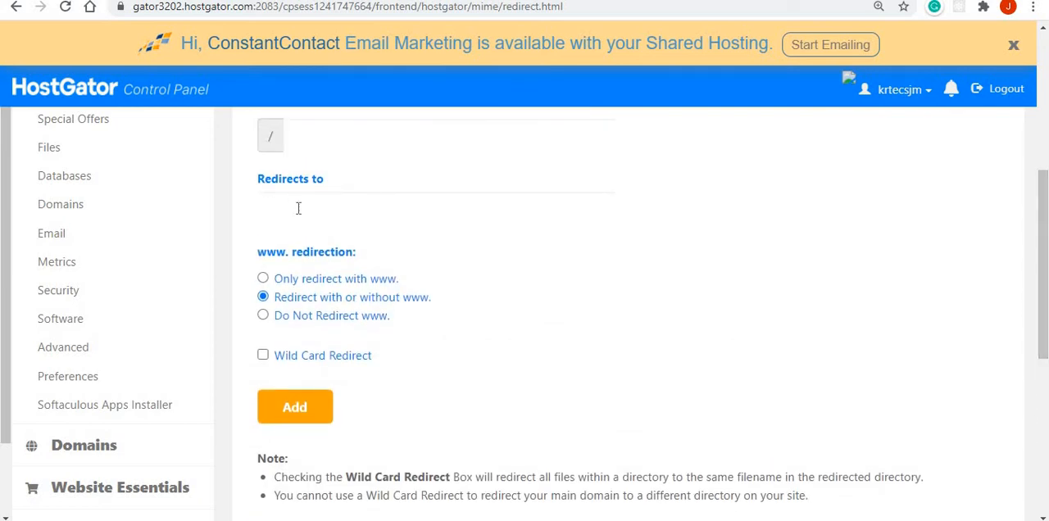
{"action": "left_click", "coordinate": [435, 207]}
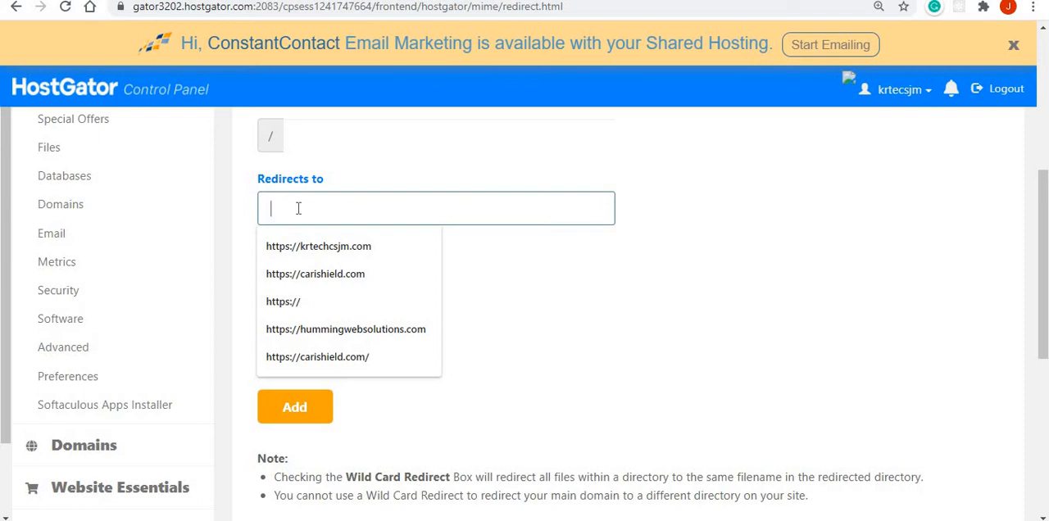
{"action": "left_click", "coordinate": [316, 274]}
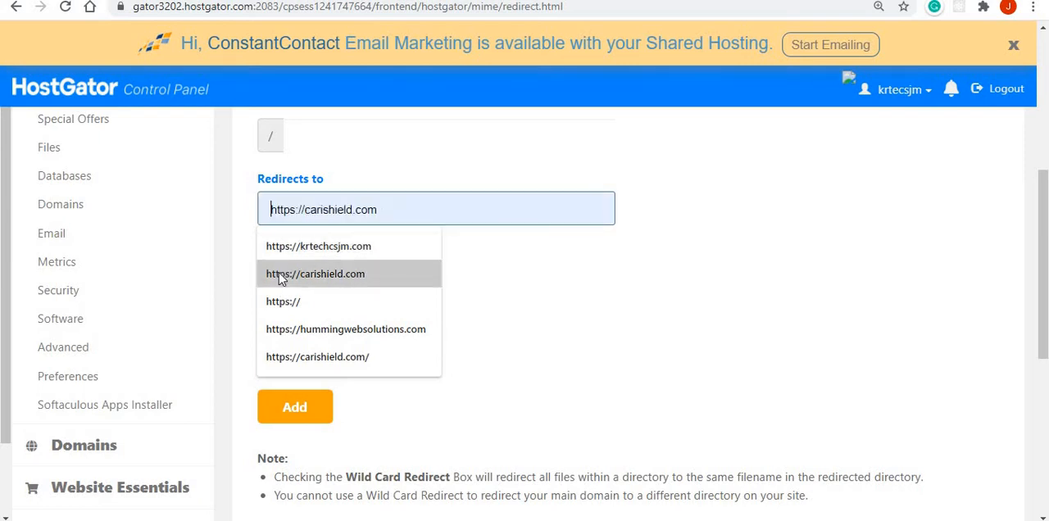
{"action": "left_click", "coordinate": [318, 246]}
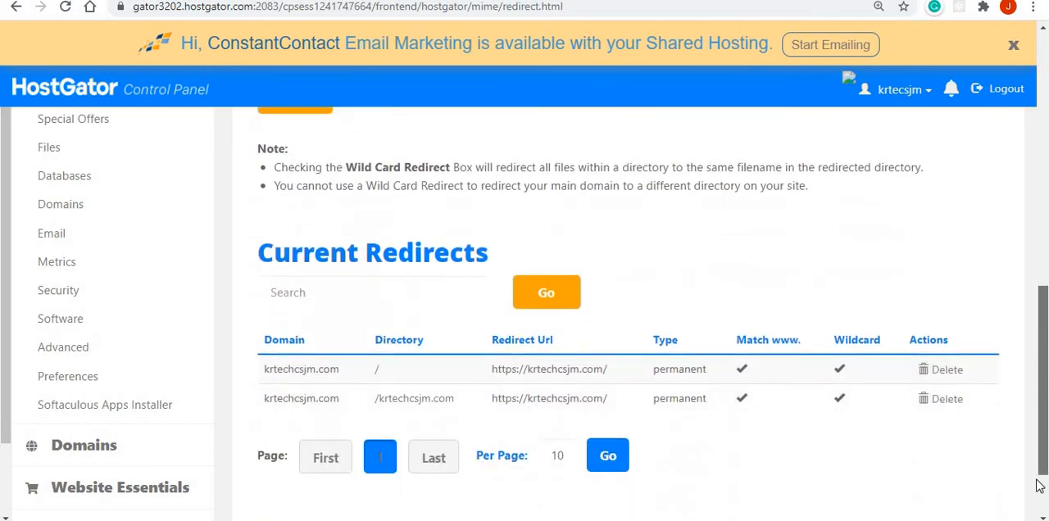
{"action": "scroll", "scroll_direction": "down", "scroll_amount": 3}
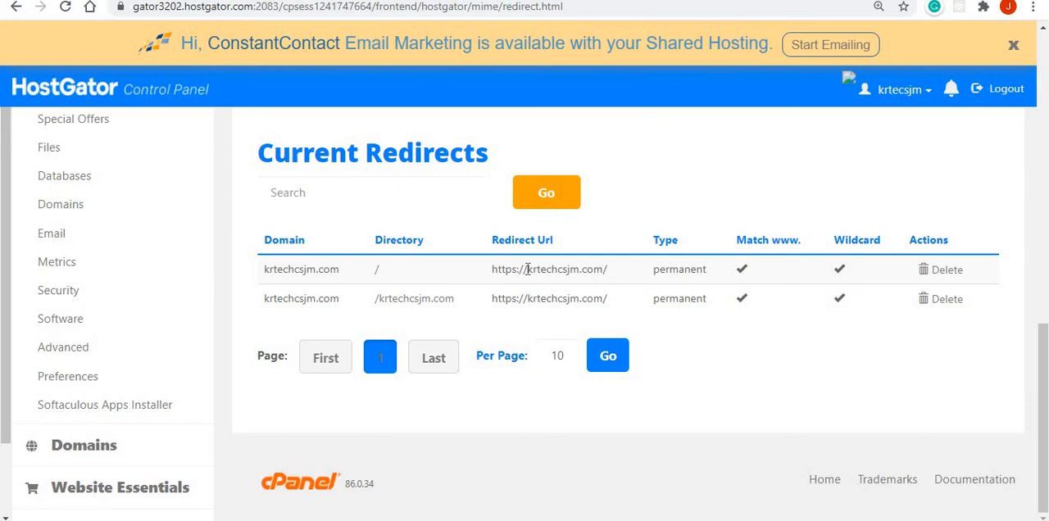
{"action": "double_click", "coordinate": [566, 268]}
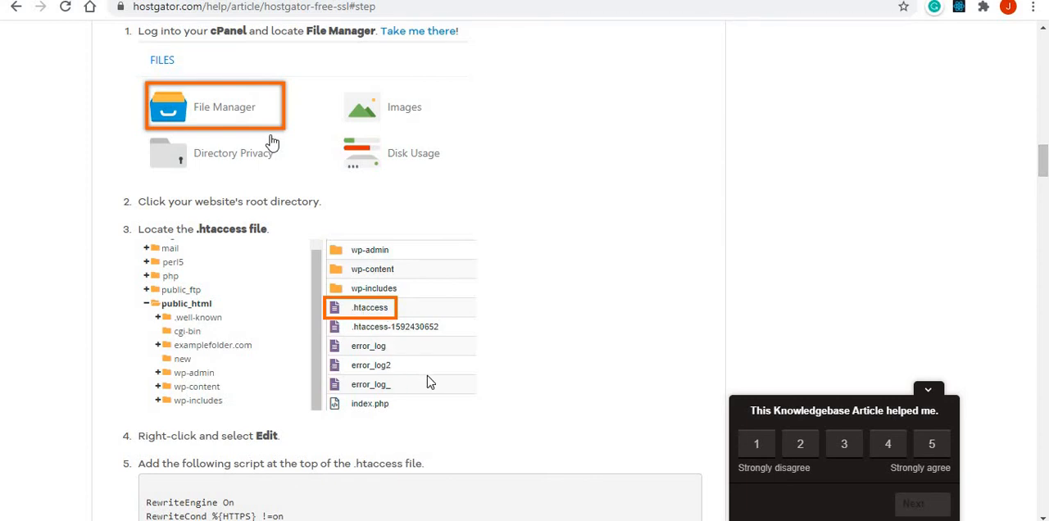
{"action": "mouse_move", "coordinate": [822, 377]}
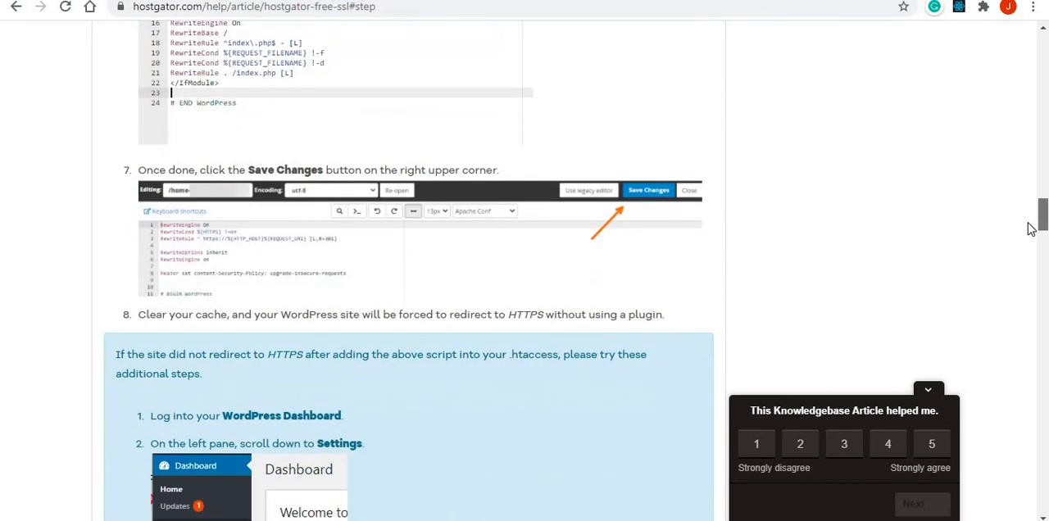
Scroll the free SSL article to the WordPress https site-address steps.
{"action": "scroll", "scroll_direction": "down", "scroll_amount": 3}
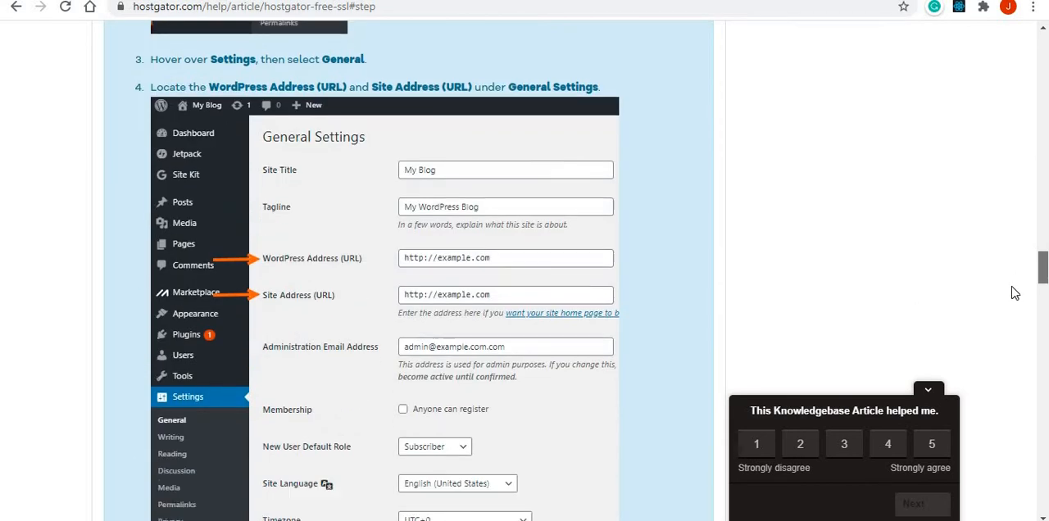
{"action": "scroll", "scroll_direction": "down", "scroll_amount": 3}
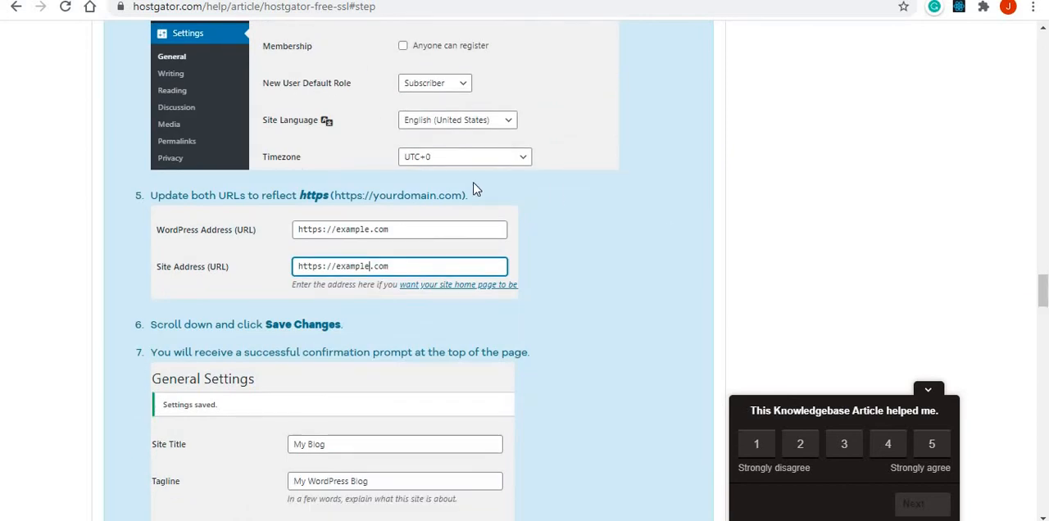
{"action": "mouse_move", "coordinate": [219, 215]}
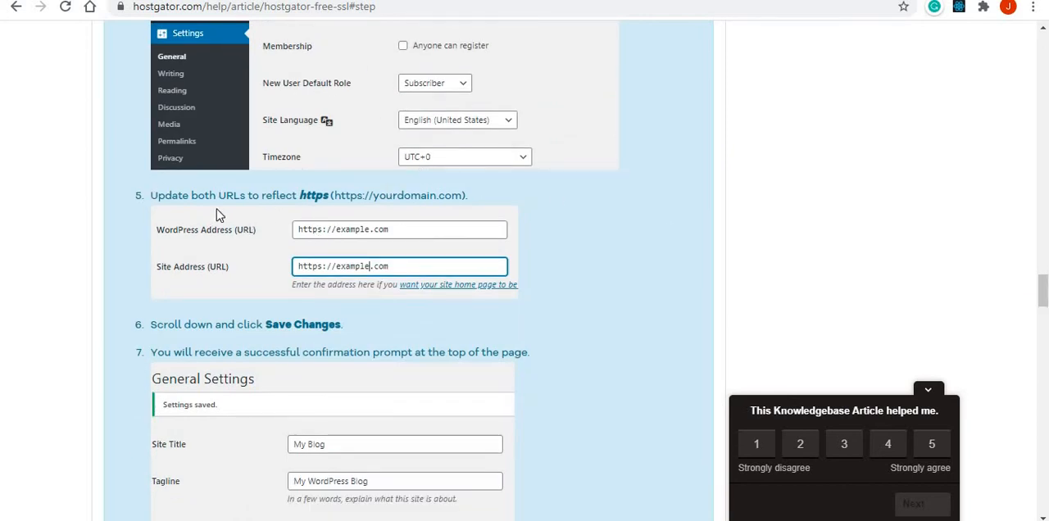